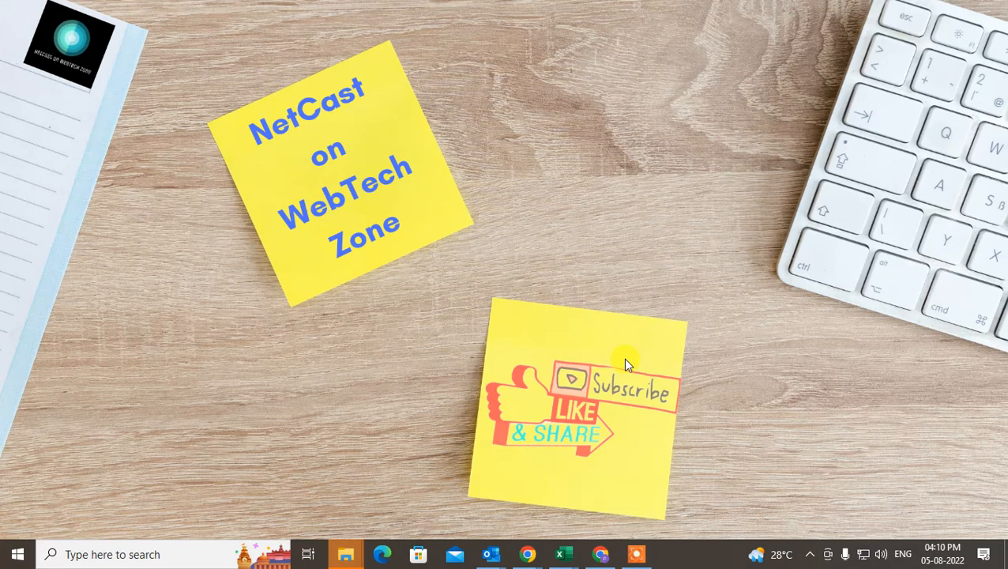
{"action": "mouse_move", "coordinate": [534, 215]}
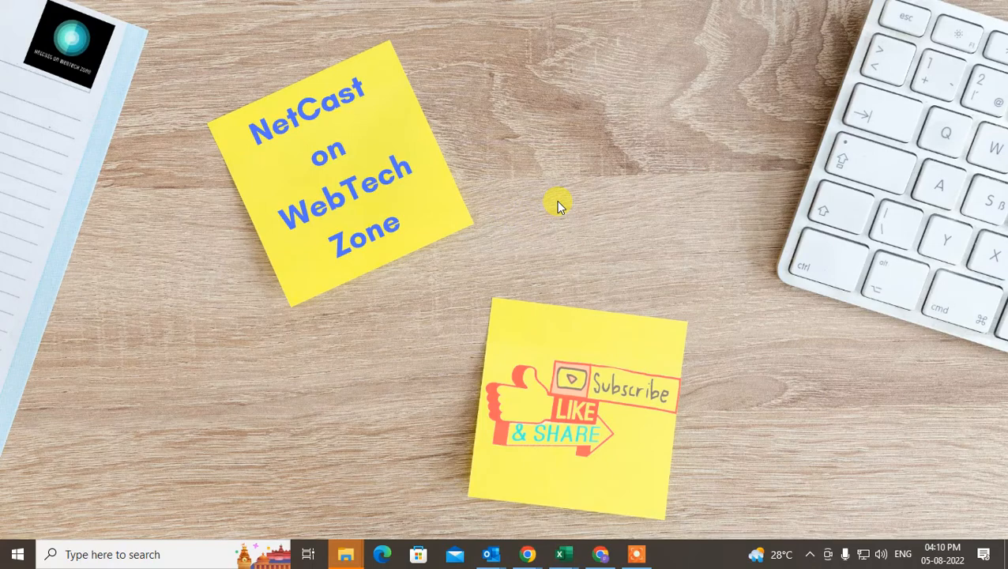
{"action": "mouse_move", "coordinate": [664, 260]}
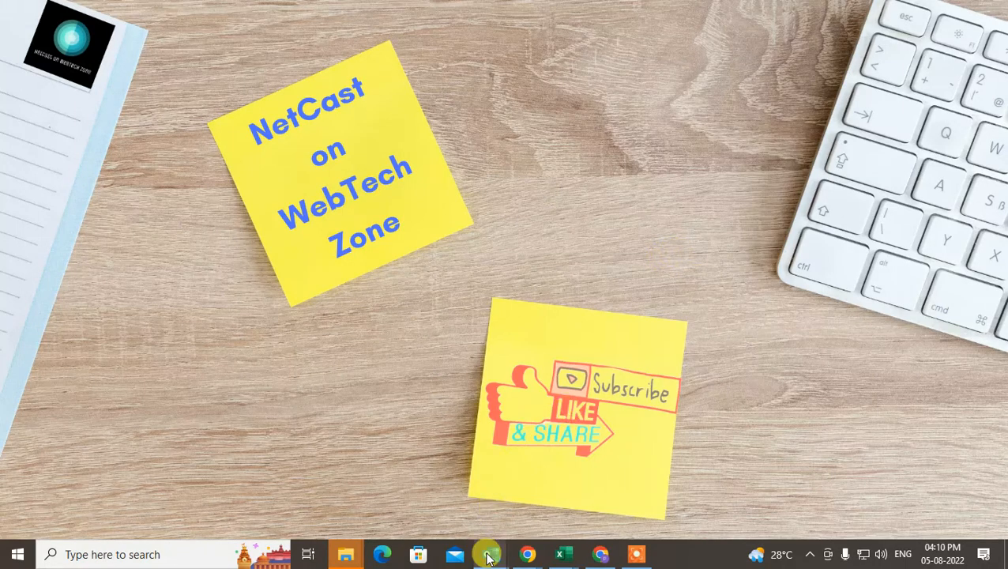
Start Outlook and launch the Import and Export Wizard from File > Open & Export
{"action": "left_click", "coordinate": [489, 552]}
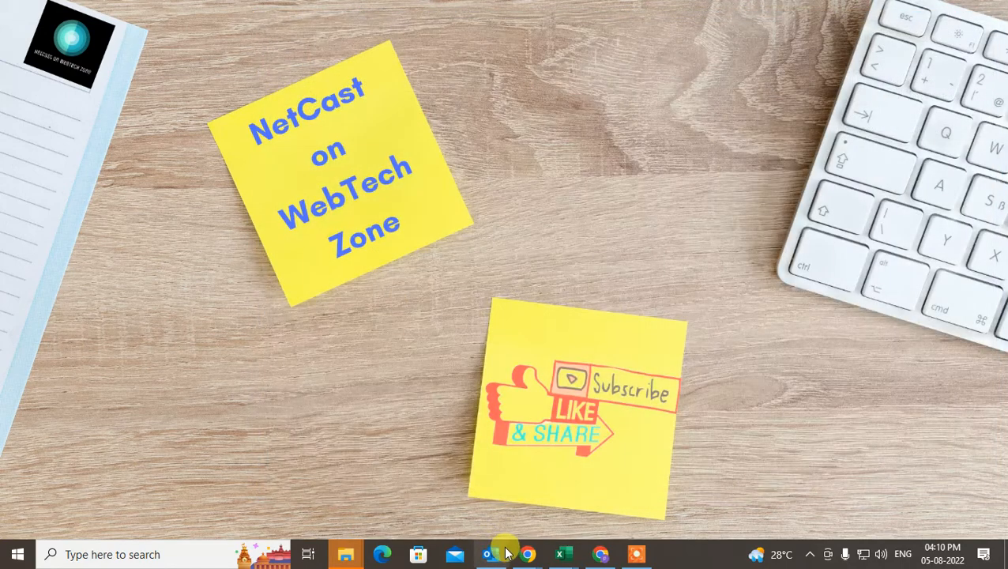
{"action": "left_click", "coordinate": [455, 553]}
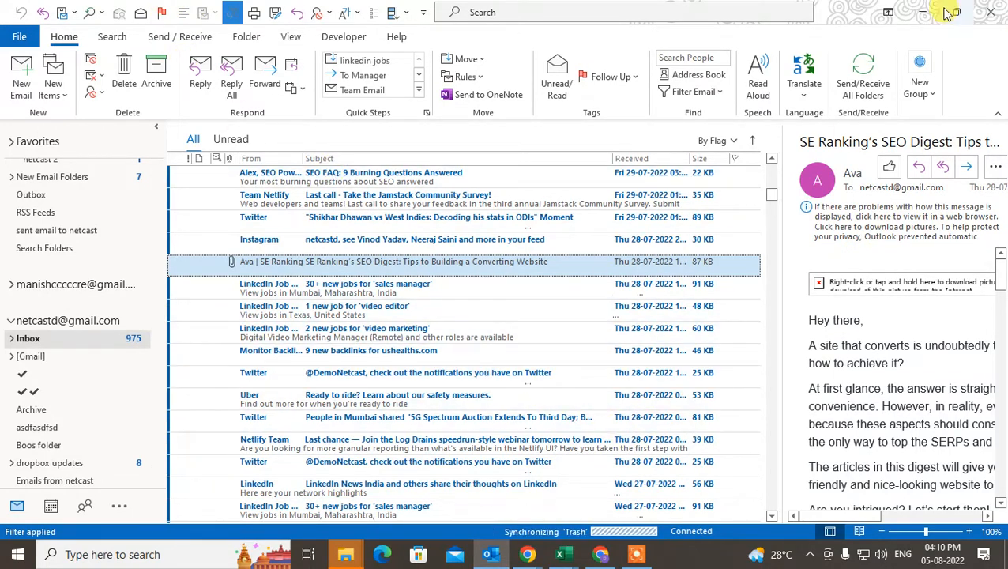
{"action": "mouse_move", "coordinate": [423, 238]}
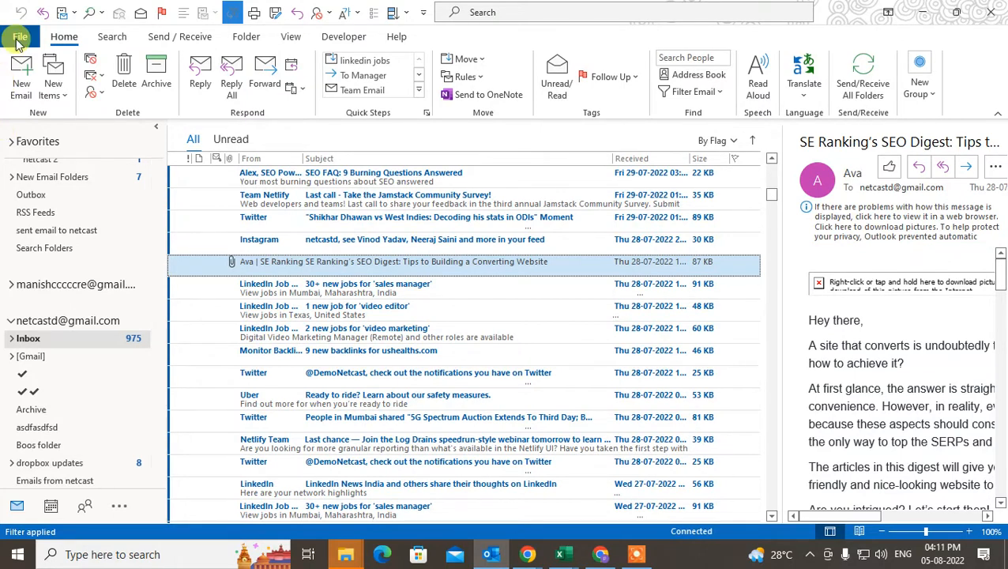
{"action": "left_click", "coordinate": [19, 36]}
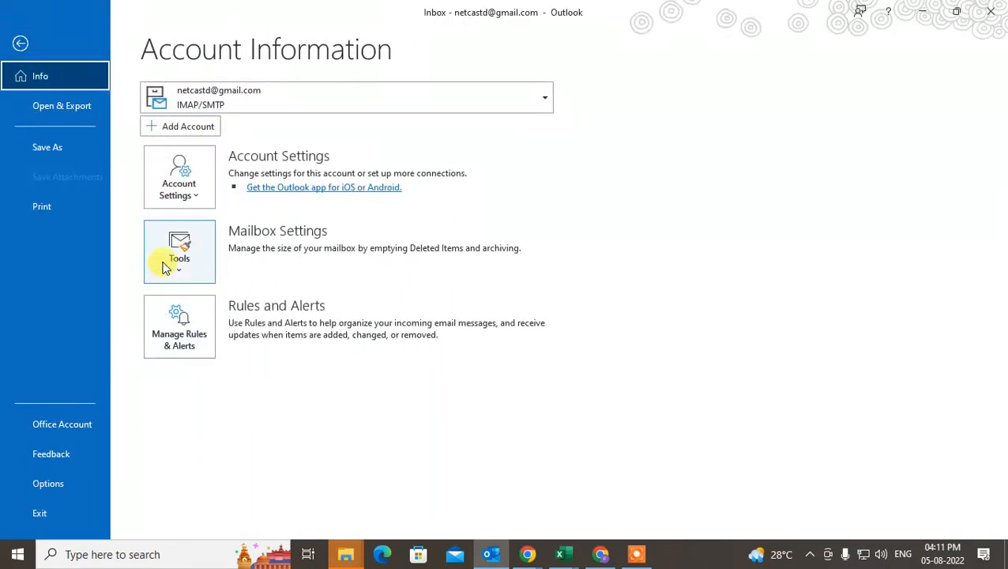
{"action": "left_click", "coordinate": [62, 104]}
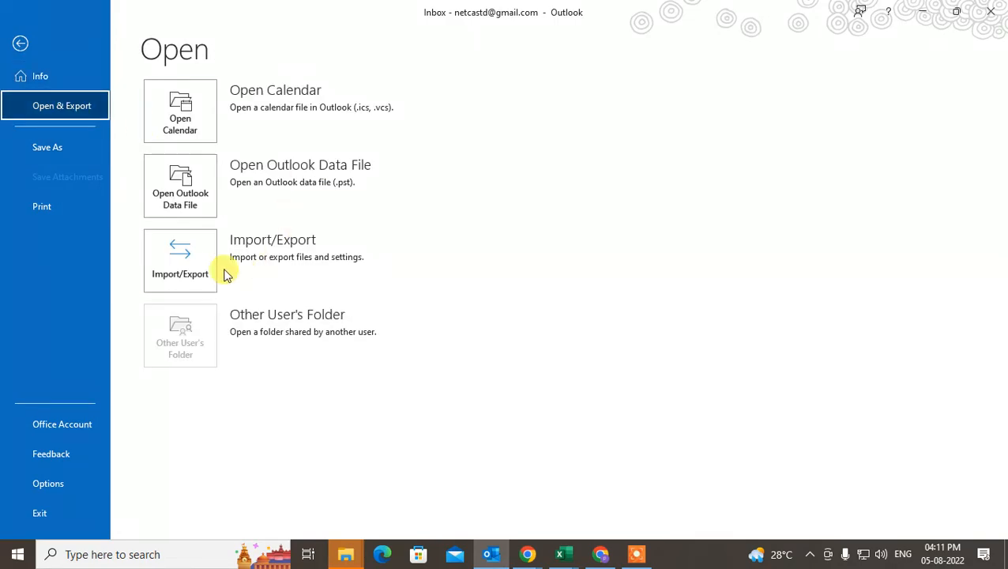
{"action": "left_click", "coordinate": [180, 259]}
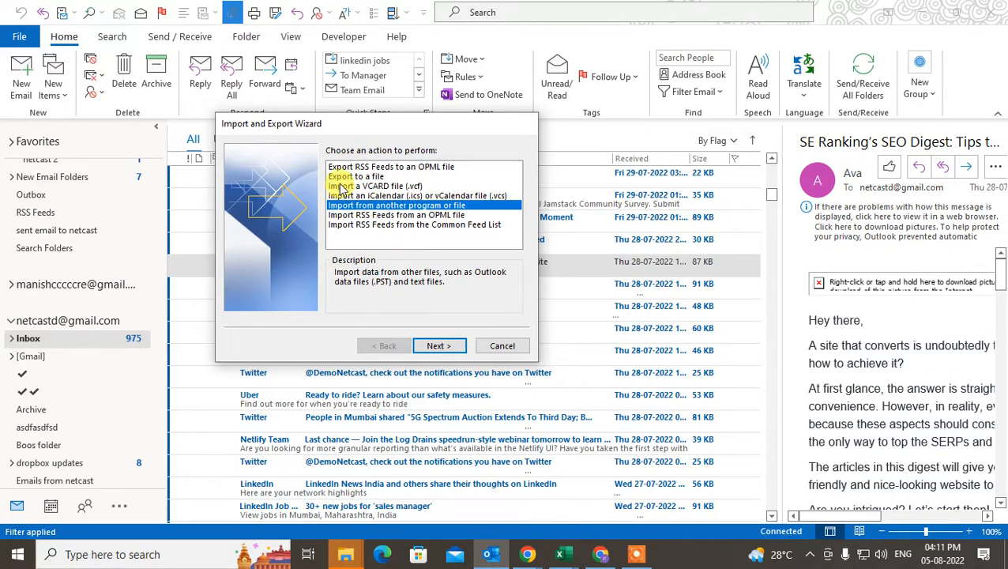
Choose Export to a file with Comma Separated Values as the file type
{"action": "left_click", "coordinate": [355, 176]}
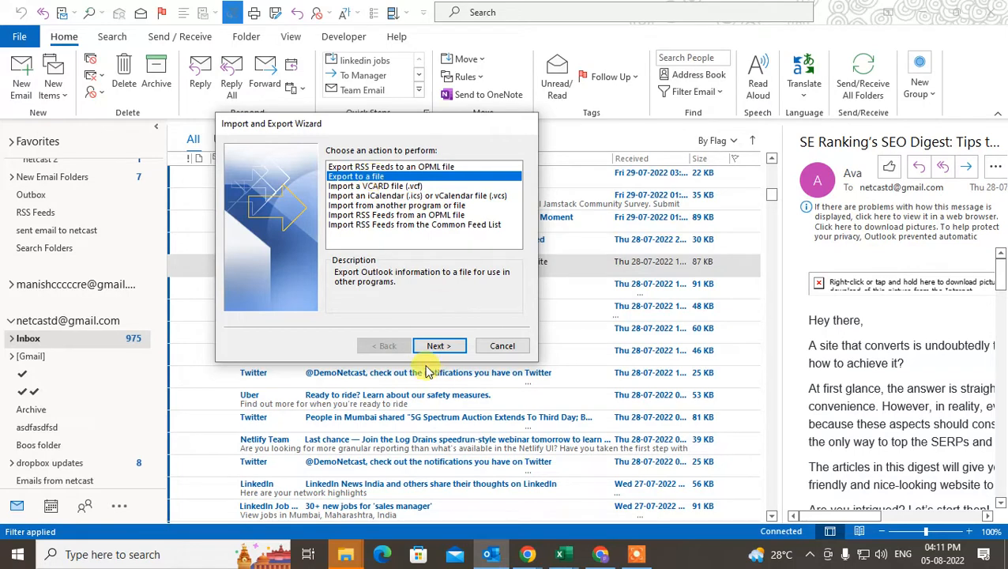
{"action": "left_click", "coordinate": [439, 344]}
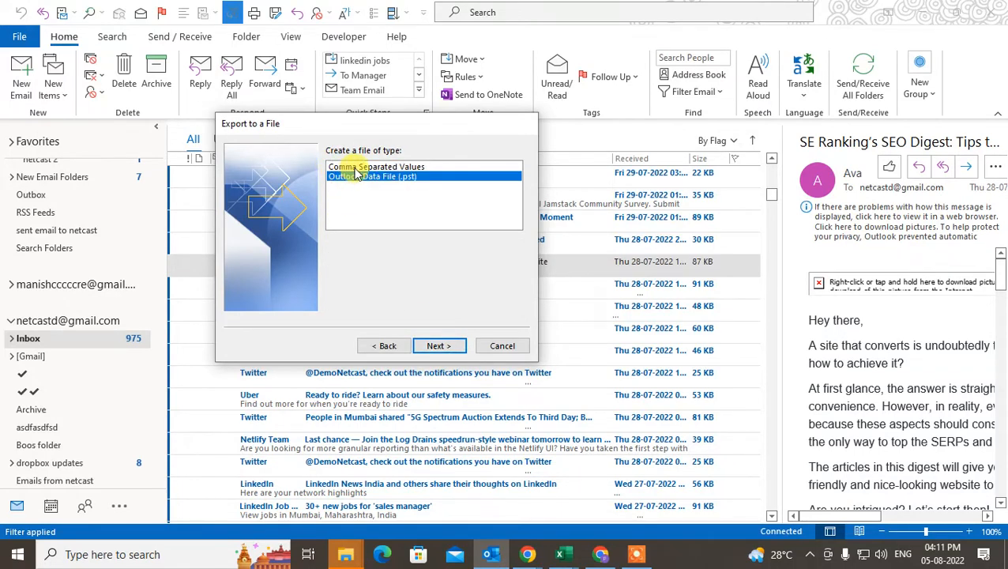
{"action": "left_click", "coordinate": [376, 167]}
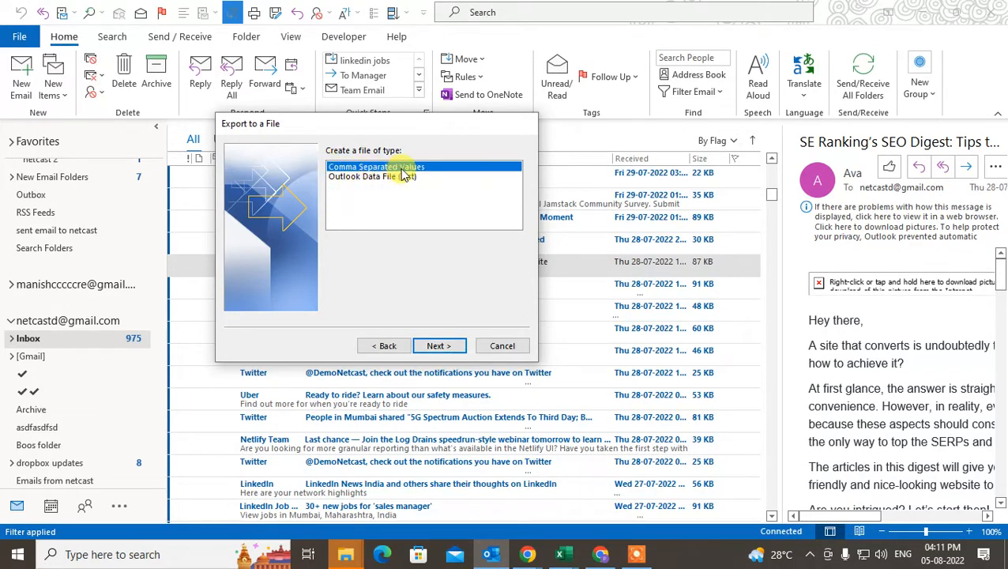
{"action": "mouse_move", "coordinate": [439, 345]}
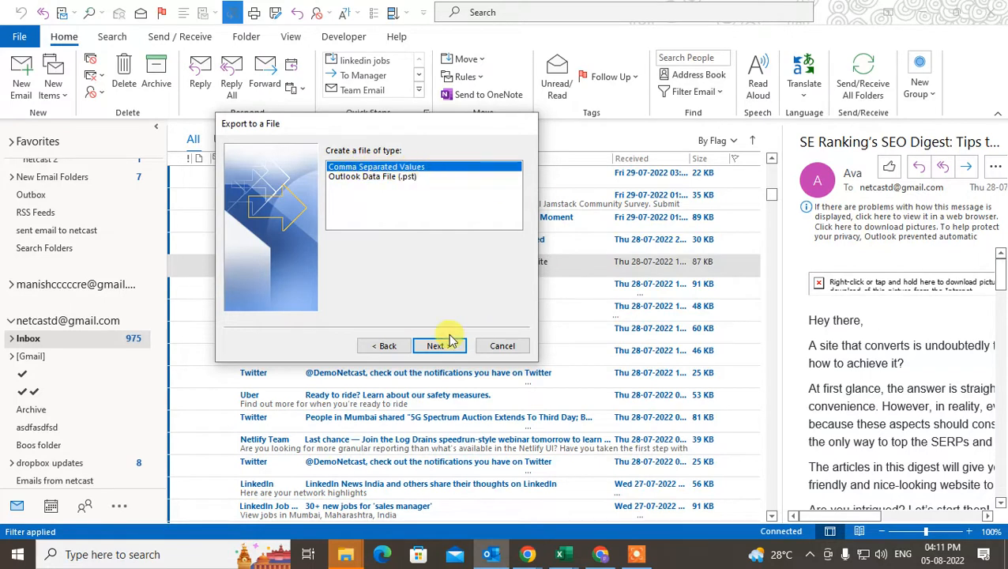
{"action": "left_click", "coordinate": [439, 344]}
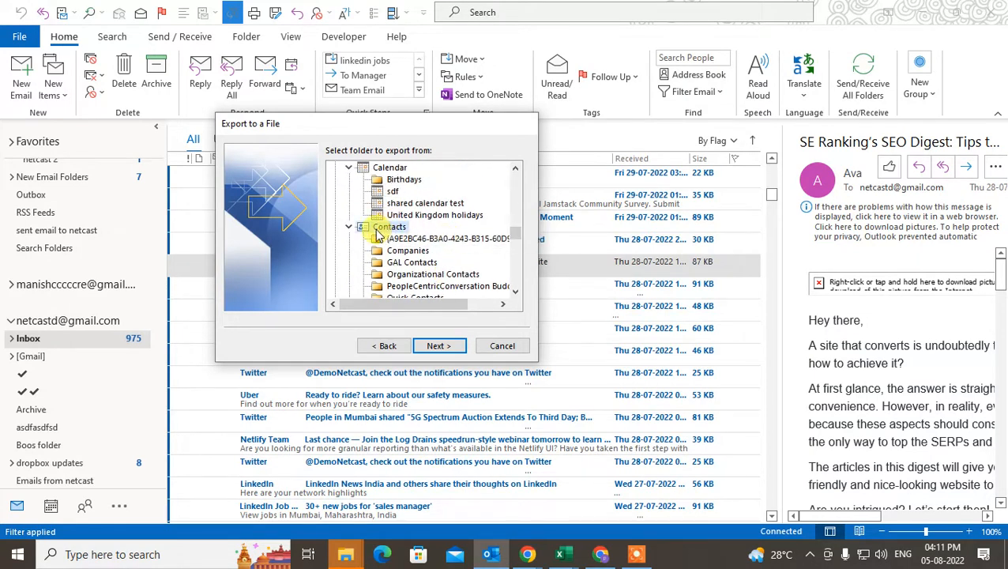
Export Contacts to the adsfsdf folder as a CSV named Email id 2222244
{"action": "left_click", "coordinate": [436, 345]}
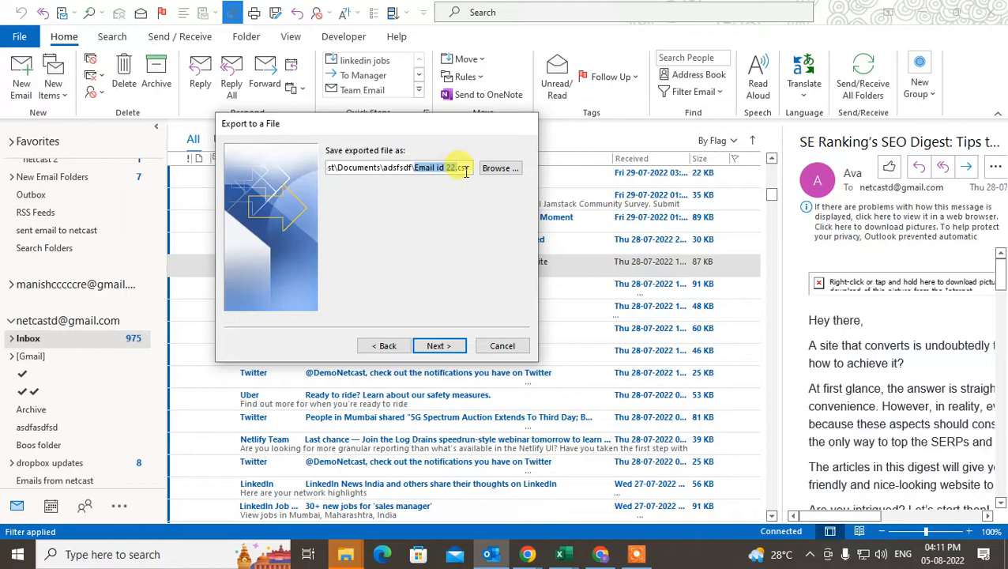
{"action": "left_click", "coordinate": [499, 167]}
{"action": "type", "text": "Email id 2222444"}
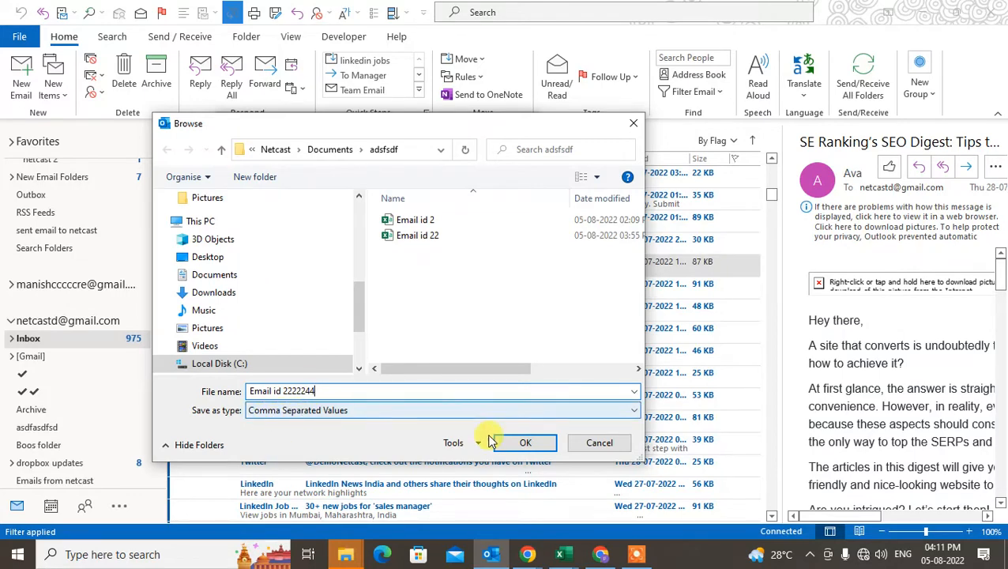
{"action": "left_click", "coordinate": [524, 442]}
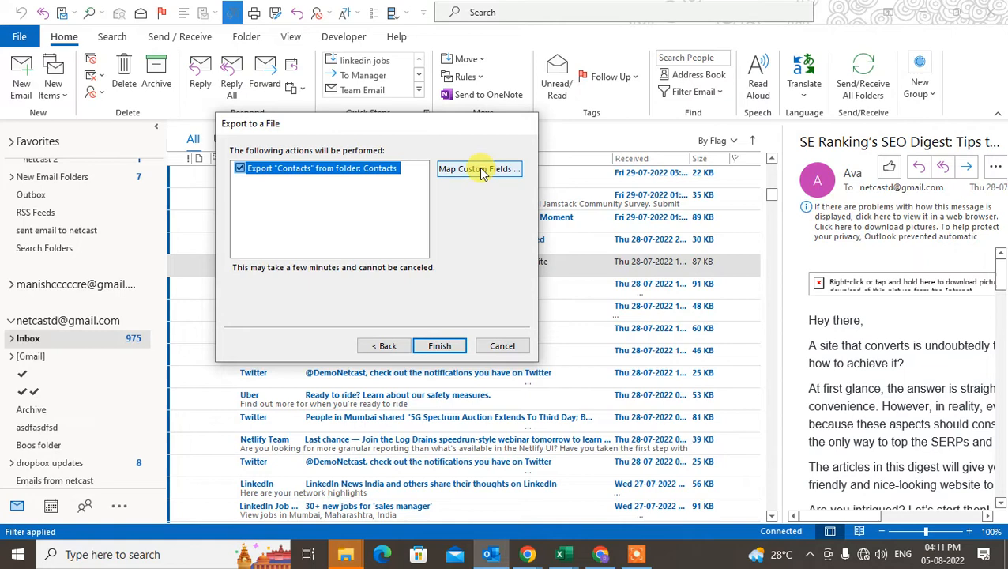
Finish the wizard to run the Contacts export to CSV
{"action": "left_click", "coordinate": [479, 167]}
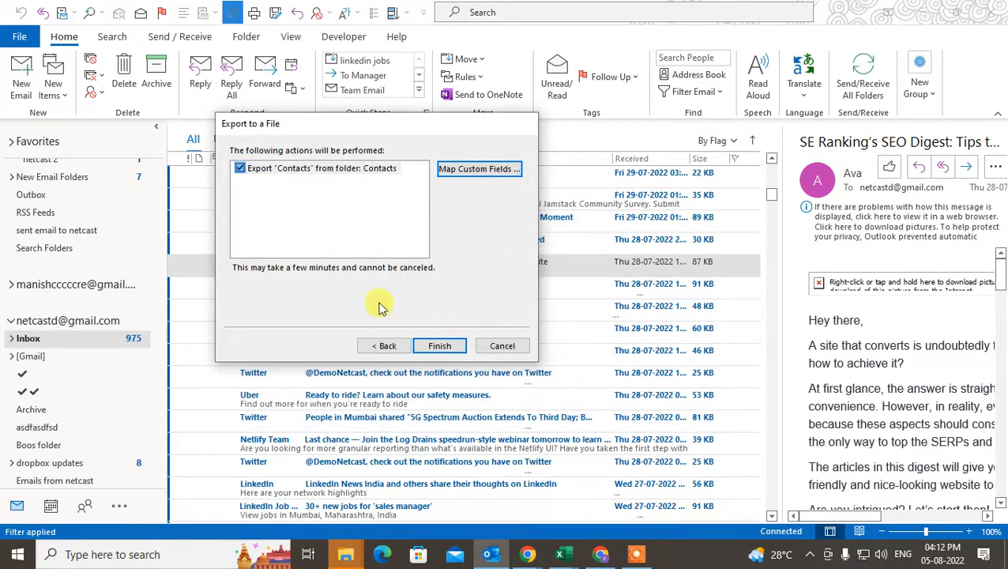
{"action": "left_click", "coordinate": [439, 344]}
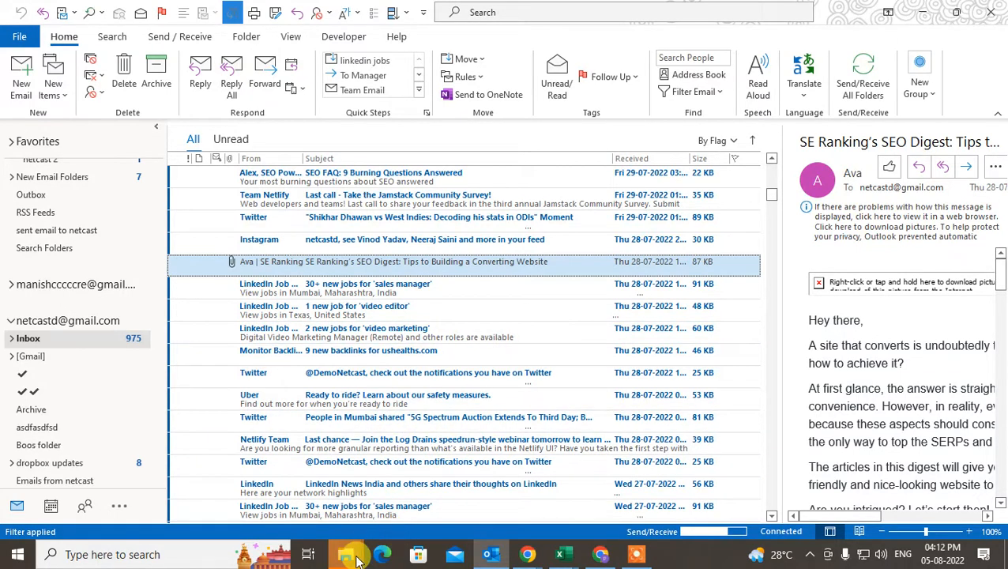
{"action": "mouse_move", "coordinate": [346, 553]}
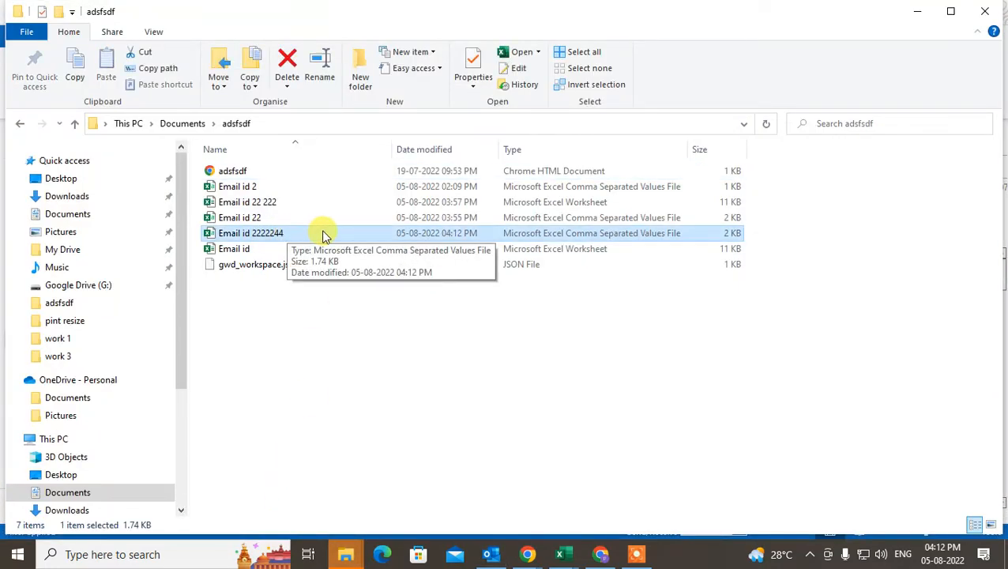
{"action": "mouse_move", "coordinate": [591, 233]}
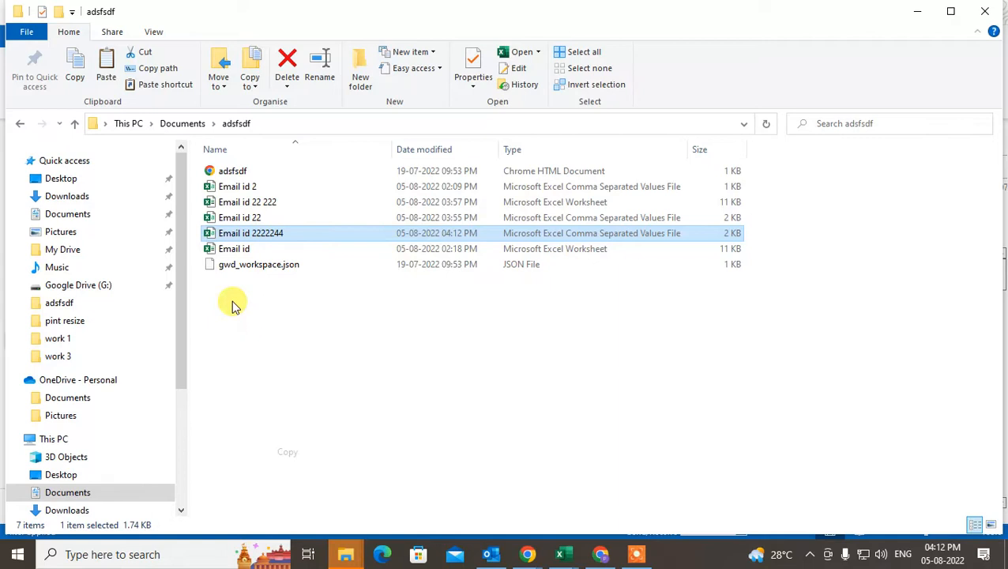
{"action": "mouse_move", "coordinate": [440, 348]}
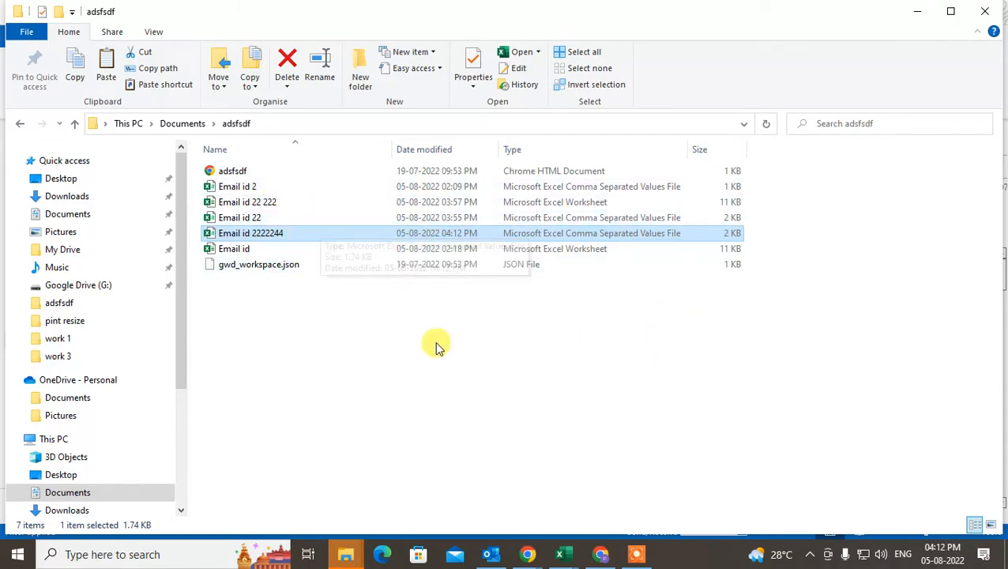
{"action": "mouse_move", "coordinate": [350, 95]}
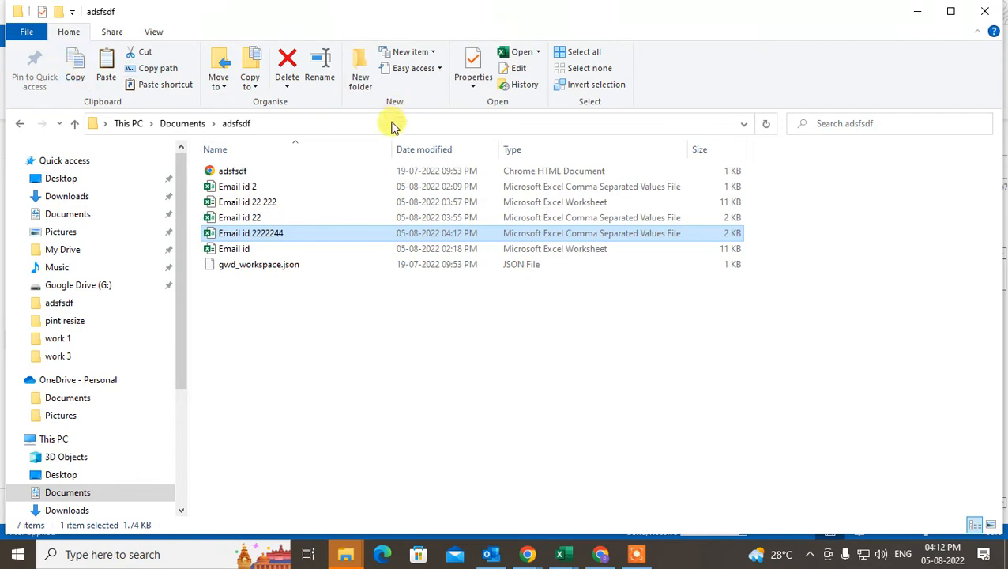
Create a 'new computer' folder inside adsfsdf and go into it
{"action": "left_click", "coordinate": [360, 66]}
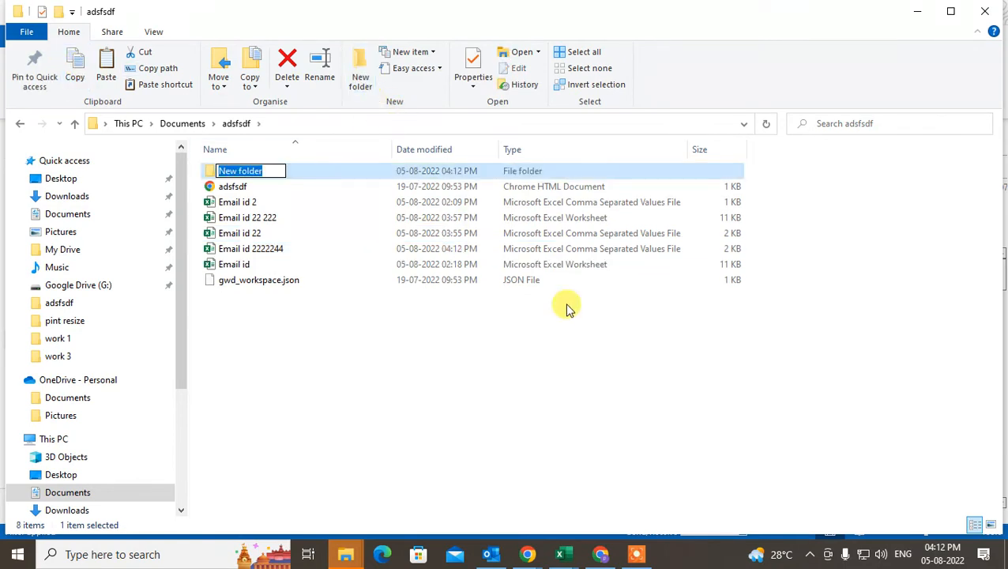
{"action": "type", "text": "new f"}
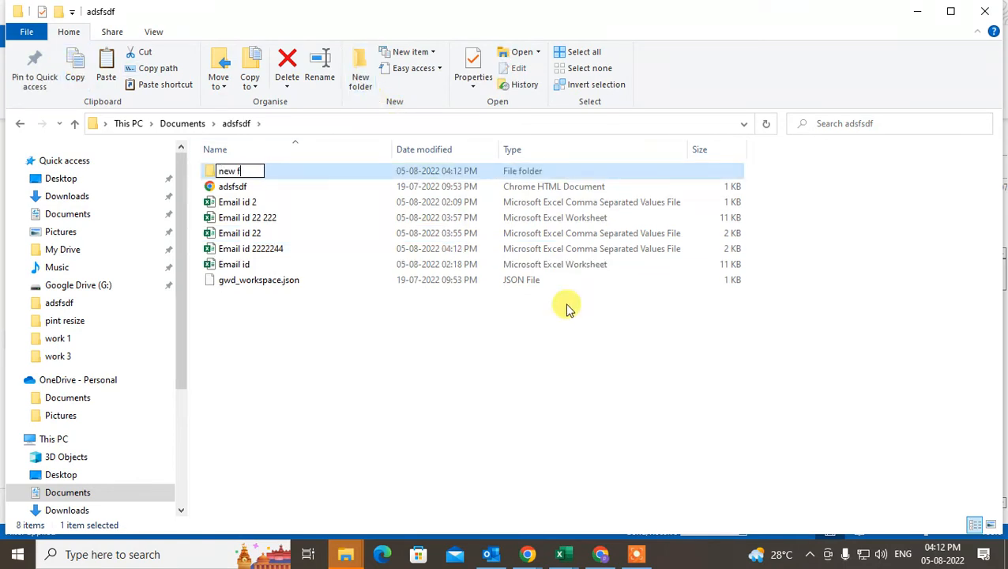
{"action": "type", "text": "ompiter"}
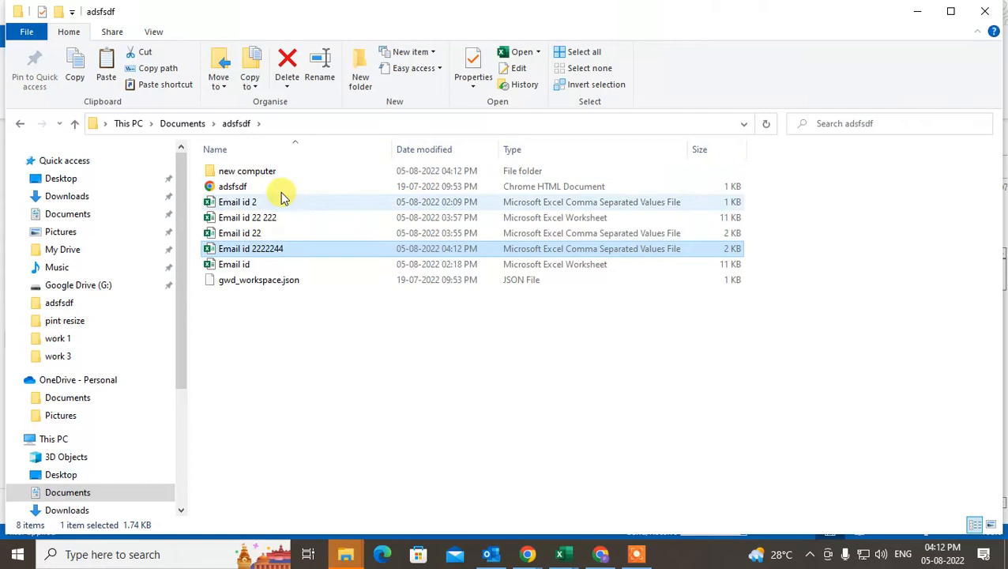
{"action": "double_click", "coordinate": [246, 170]}
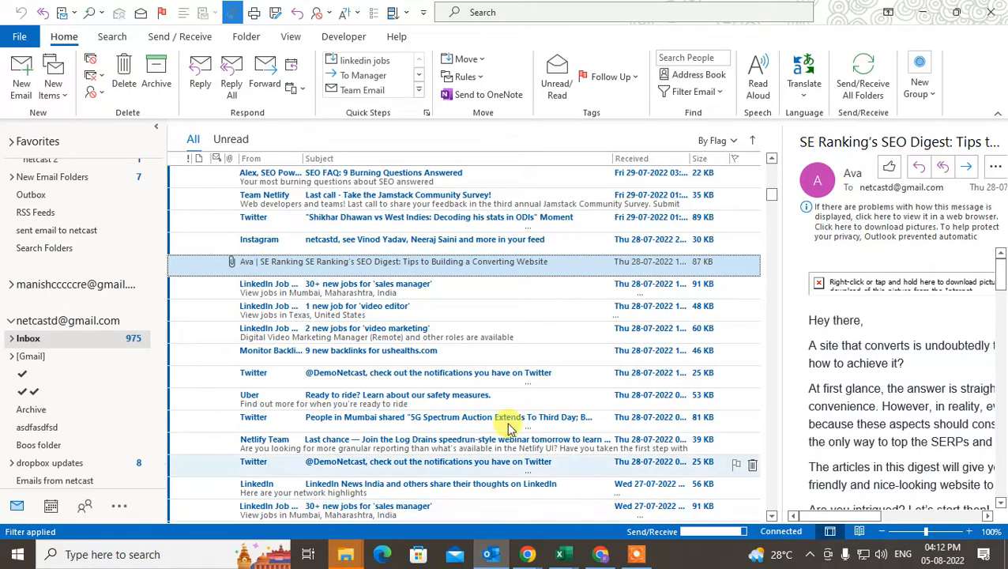
{"action": "mouse_move", "coordinate": [556, 40]}
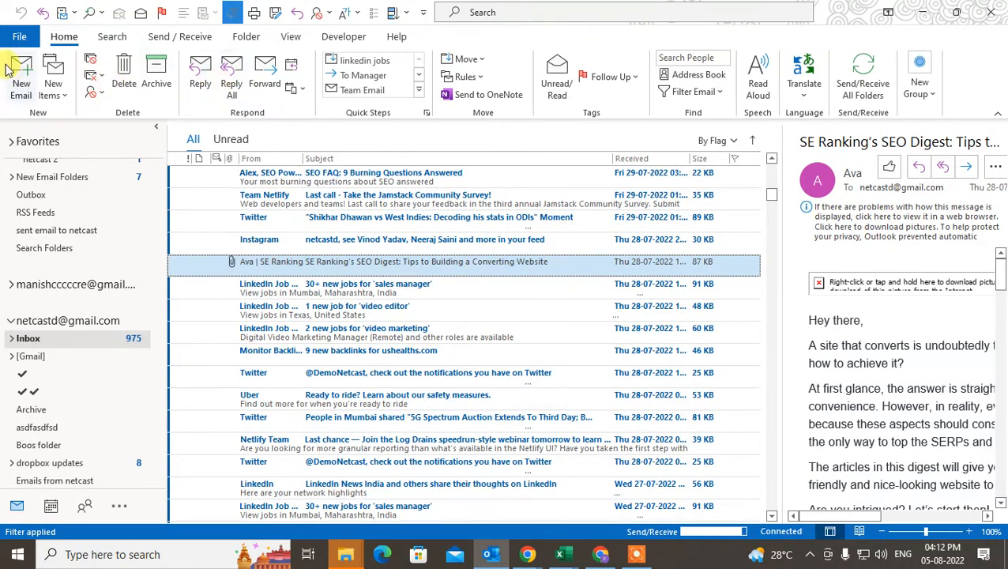
Launch the Import and Export Wizard again with Import from another program or file chosen
{"action": "left_click", "coordinate": [19, 36]}
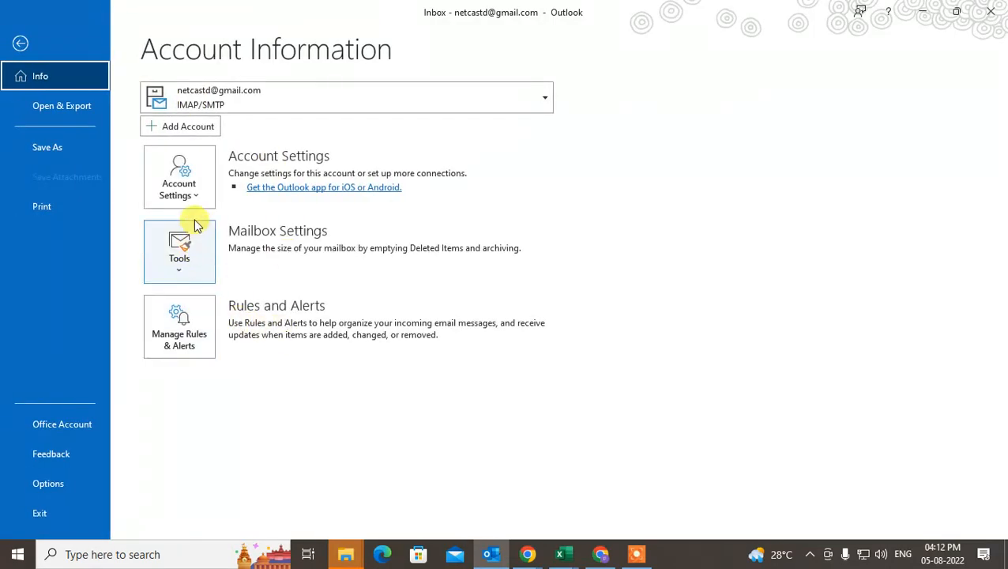
{"action": "left_click", "coordinate": [62, 104]}
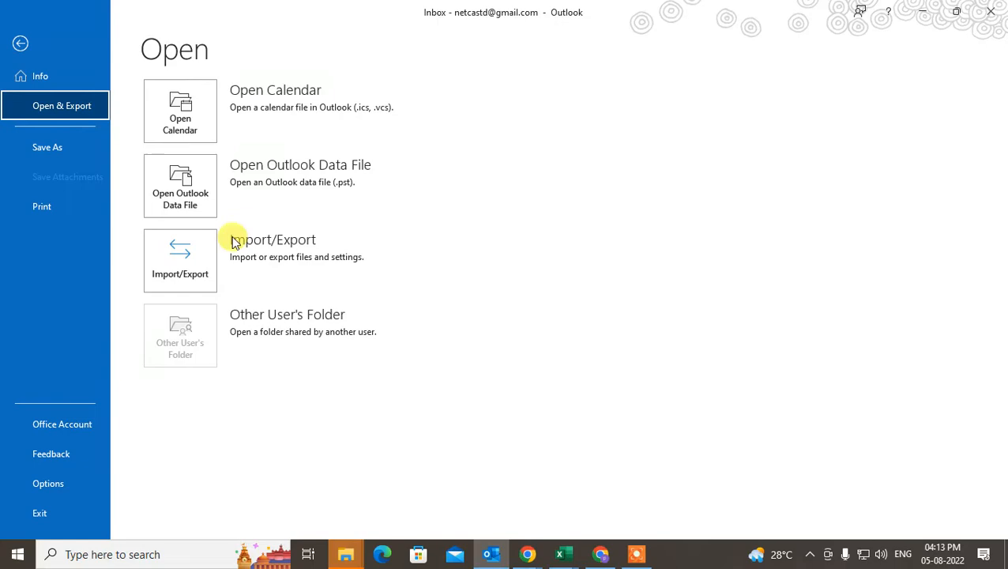
{"action": "left_click", "coordinate": [180, 259]}
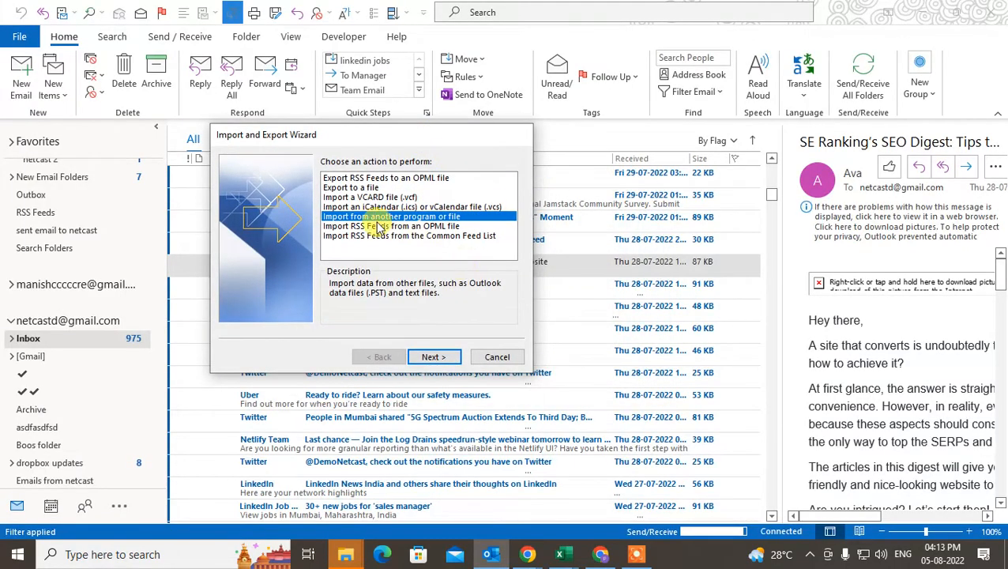
Import the Email id 2222244 CSV from the new computer folder, allowing duplicates to be created
{"action": "left_click", "coordinate": [432, 357]}
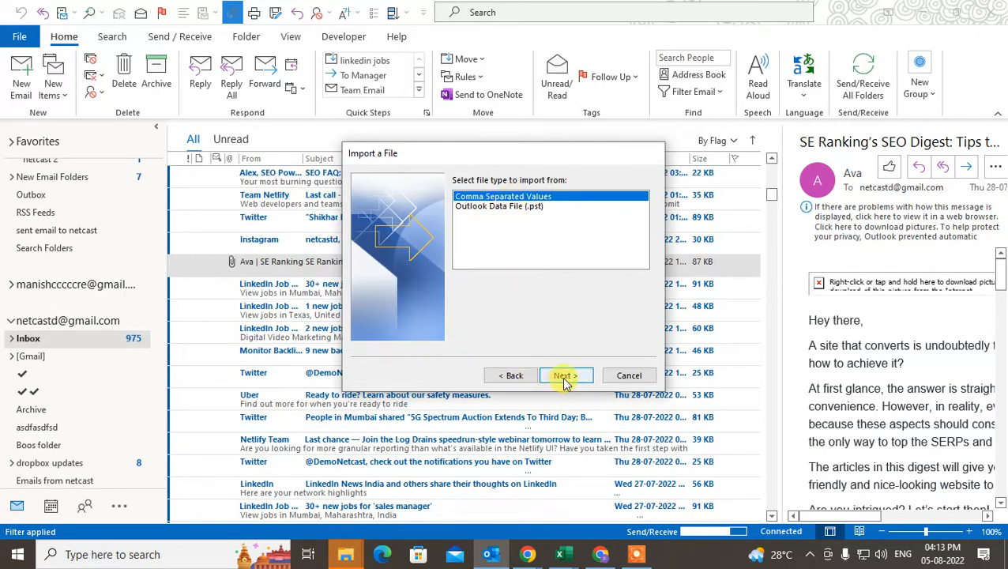
{"action": "left_click", "coordinate": [565, 374]}
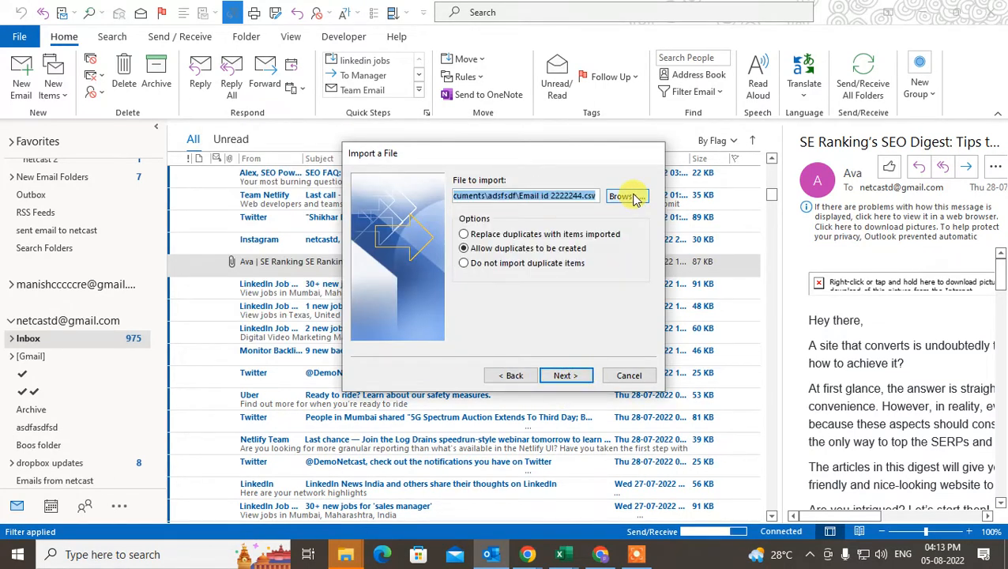
{"action": "left_click", "coordinate": [625, 196]}
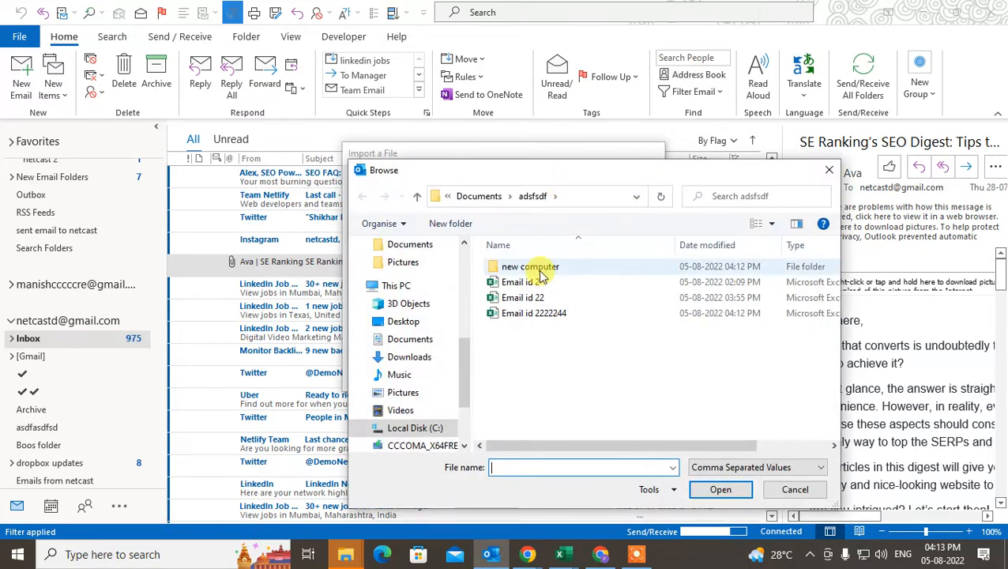
{"action": "double_click", "coordinate": [529, 266]}
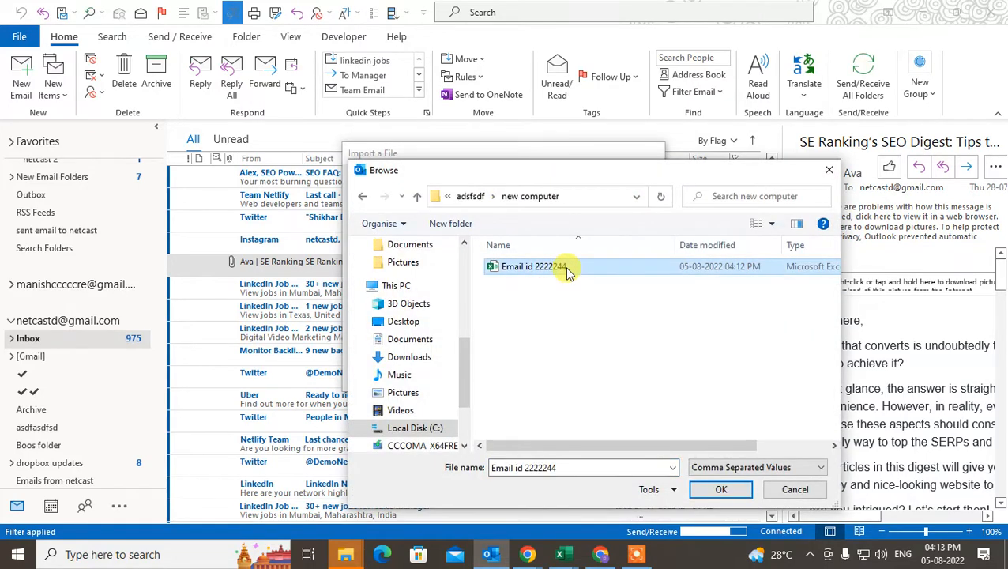
{"action": "left_click", "coordinate": [720, 490]}
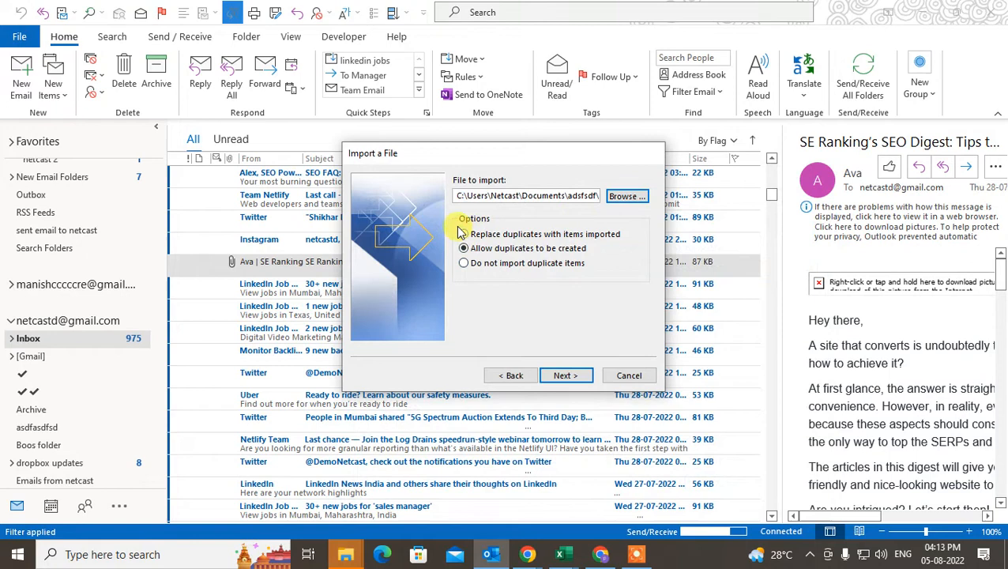
{"action": "left_click", "coordinate": [464, 262]}
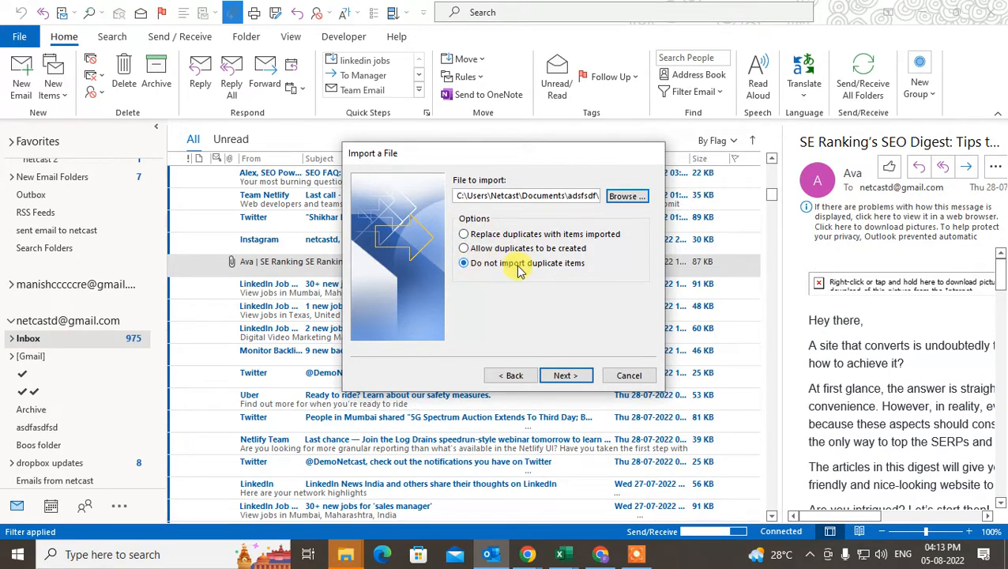
{"action": "left_click", "coordinate": [464, 248]}
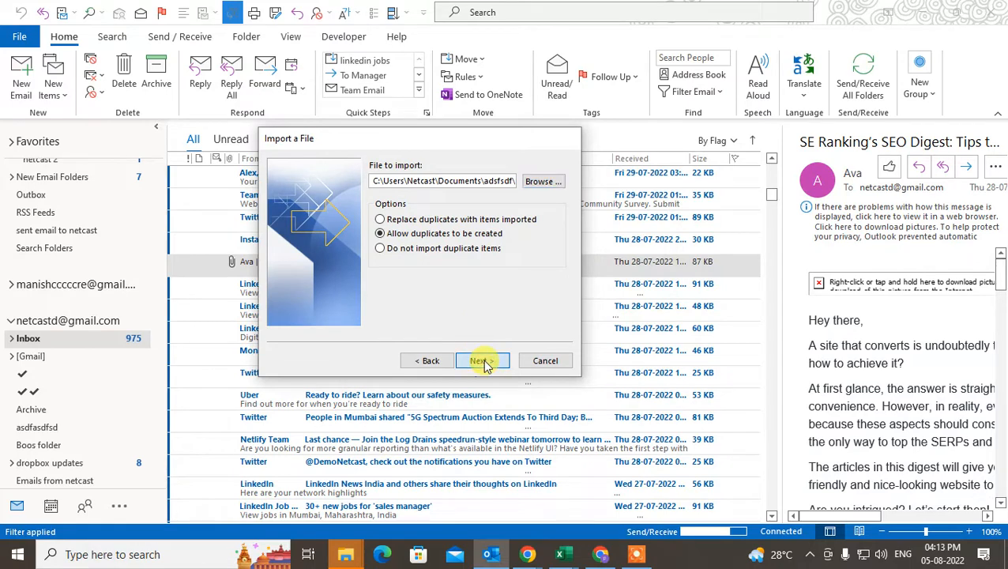
Set Contacts as the destination folder, enable the import action and finish the import
{"action": "left_click", "coordinate": [482, 360]}
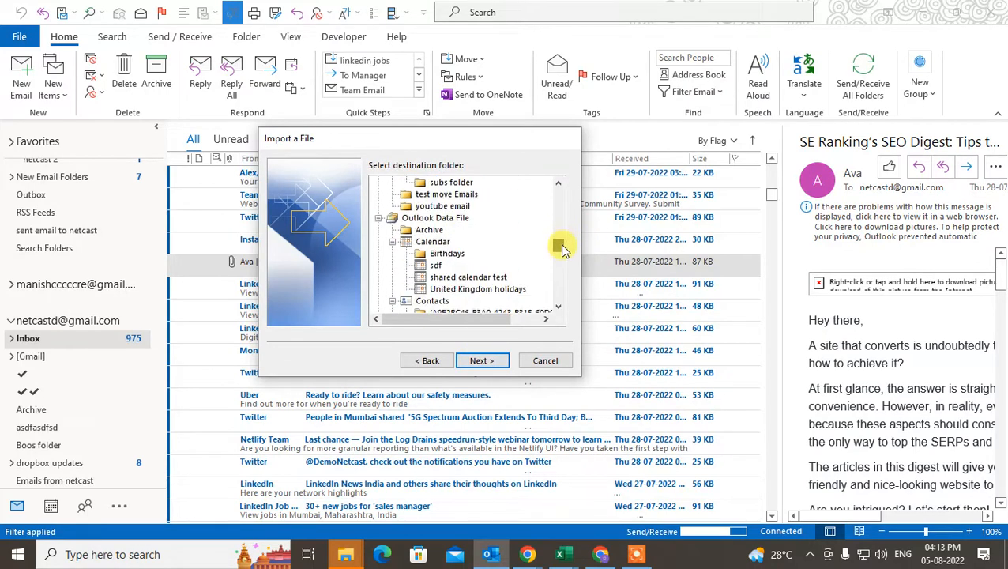
{"action": "left_click", "coordinate": [433, 218]}
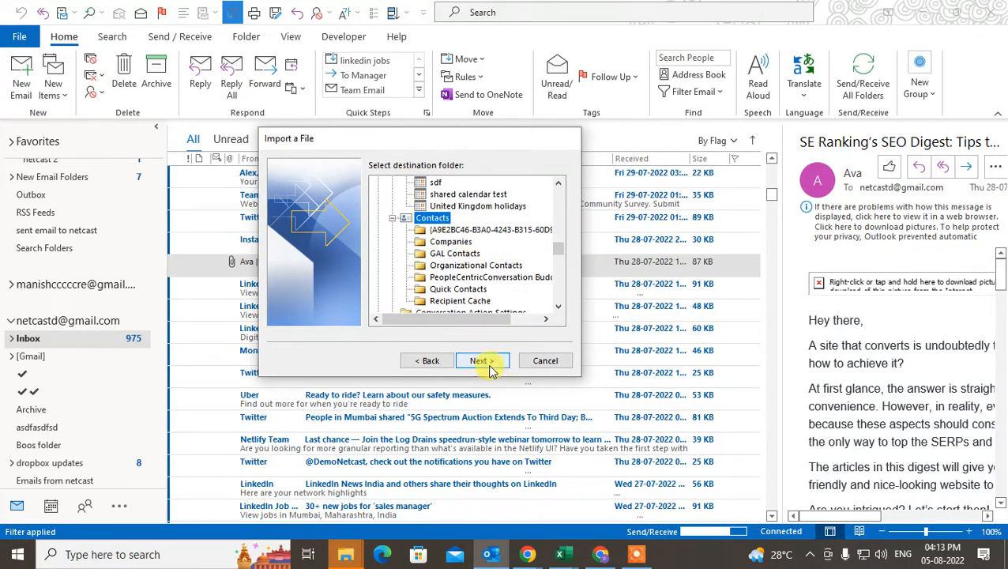
{"action": "left_click", "coordinate": [477, 360]}
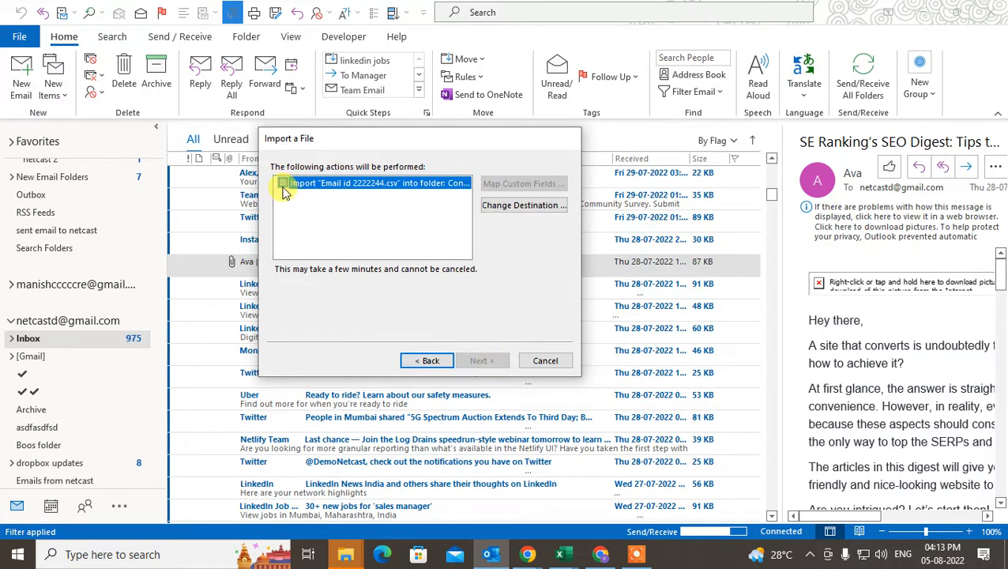
{"action": "left_click", "coordinate": [523, 183]}
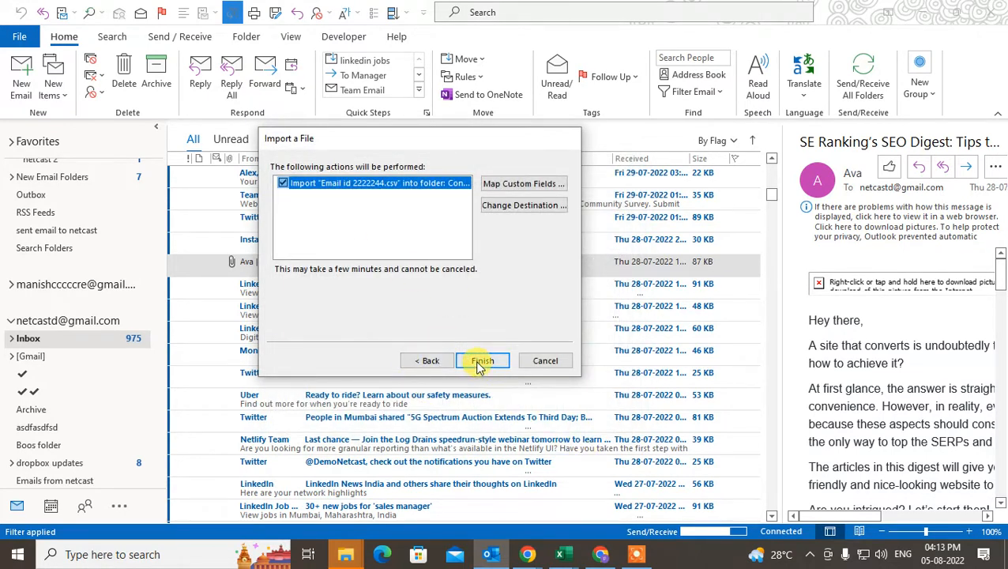
{"action": "left_click", "coordinate": [482, 360]}
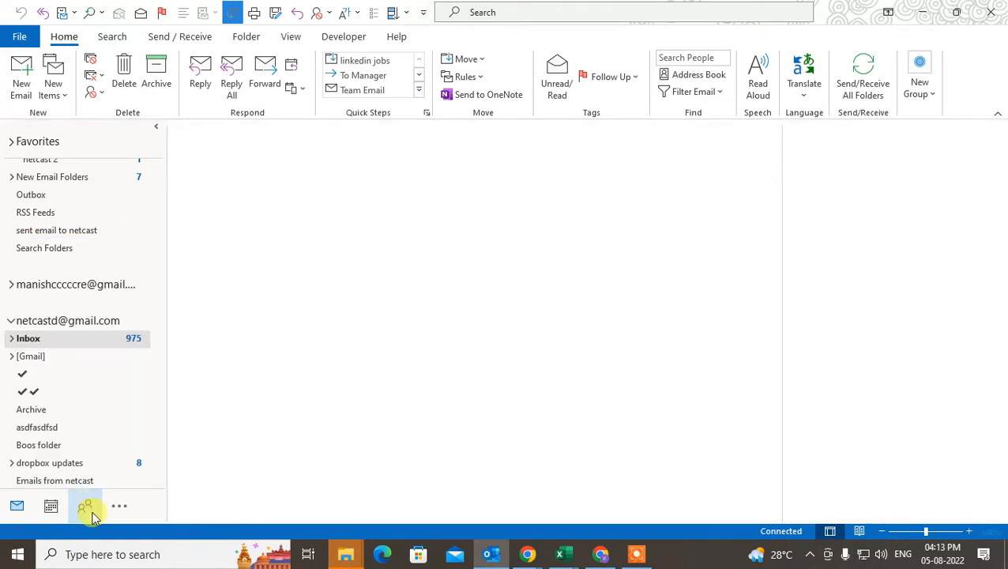
In People view, show the Outlook Data File contacts, search 'et' and view one imported contact's details
{"action": "left_click", "coordinate": [84, 506]}
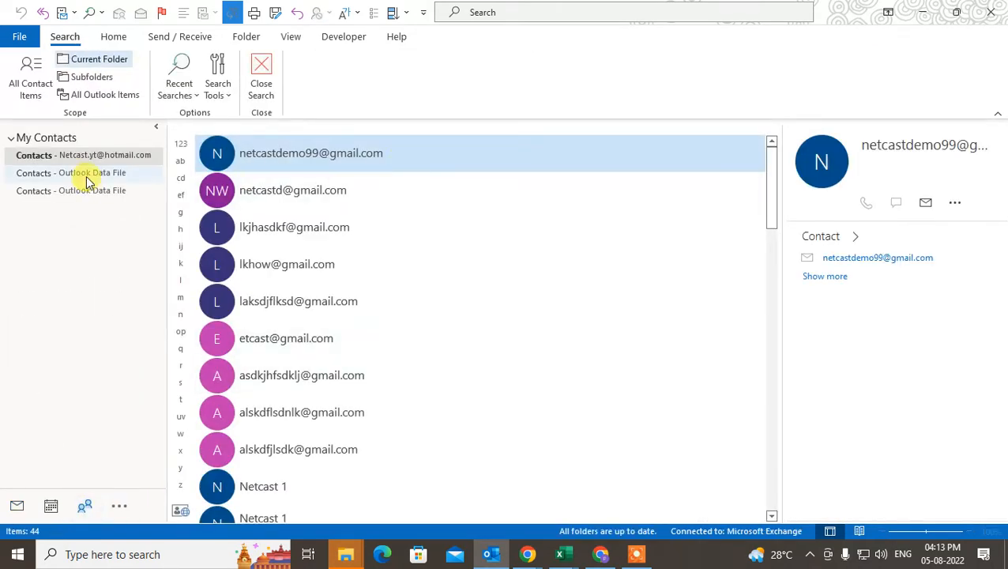
{"action": "left_click", "coordinate": [71, 172]}
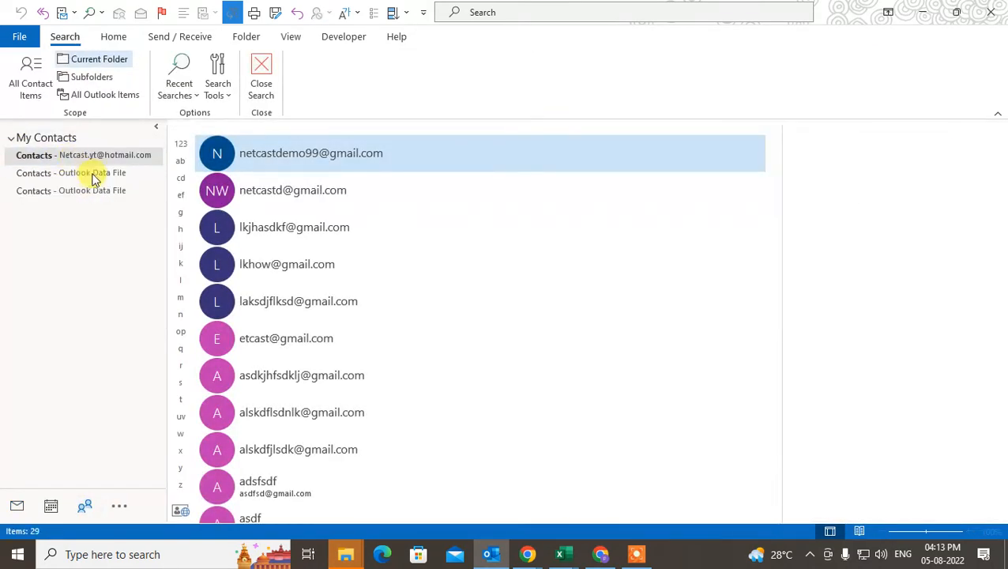
{"action": "left_click", "coordinate": [71, 172]}
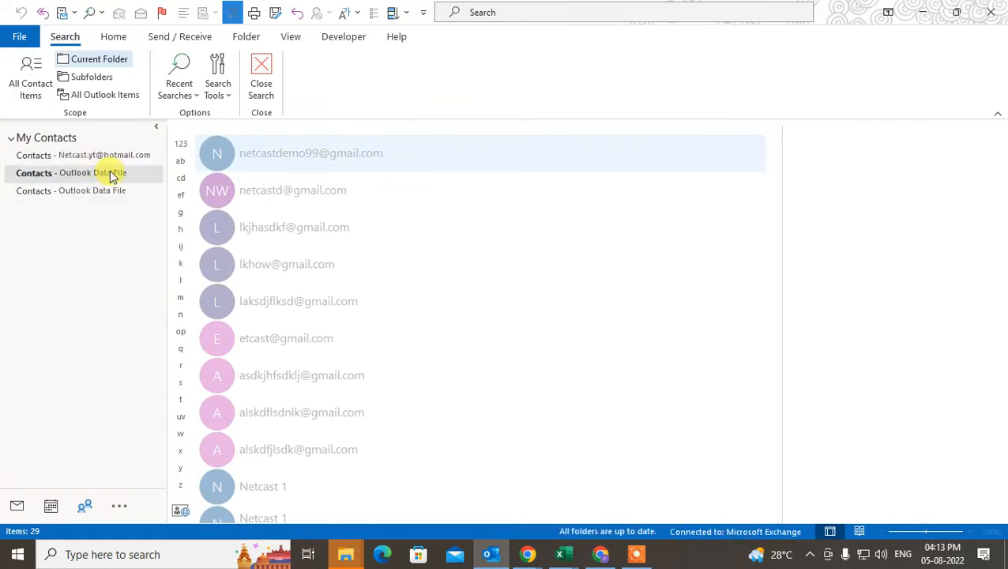
{"action": "left_click", "coordinate": [114, 37]}
{"action": "type", "text": "n"}
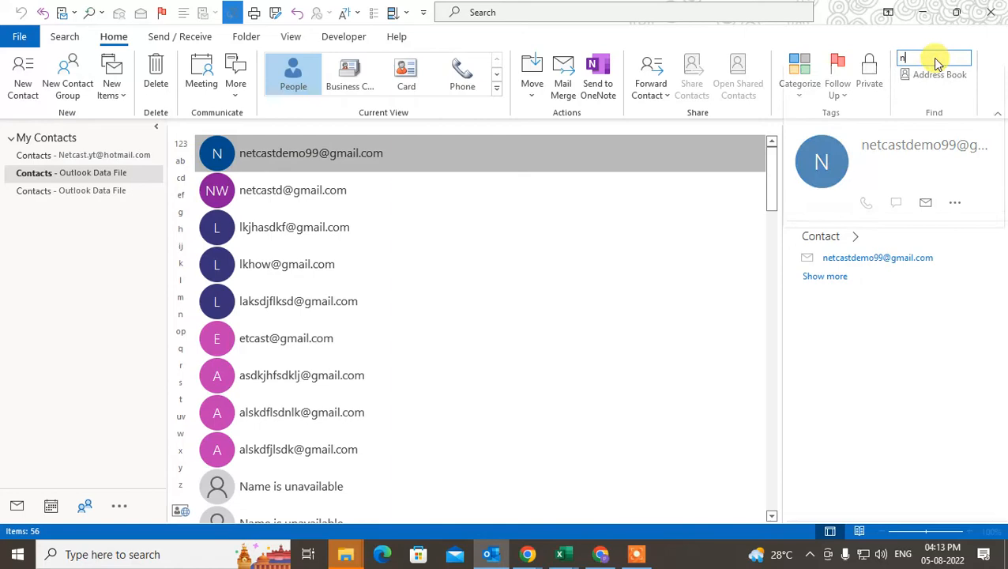
{"action": "type", "text": "et"}
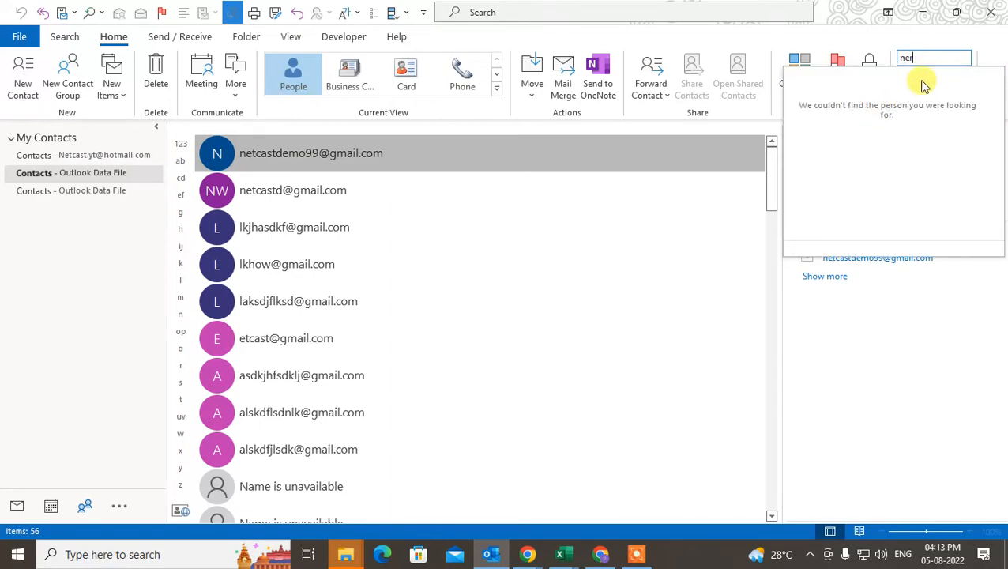
{"action": "left_click", "coordinate": [288, 264]}
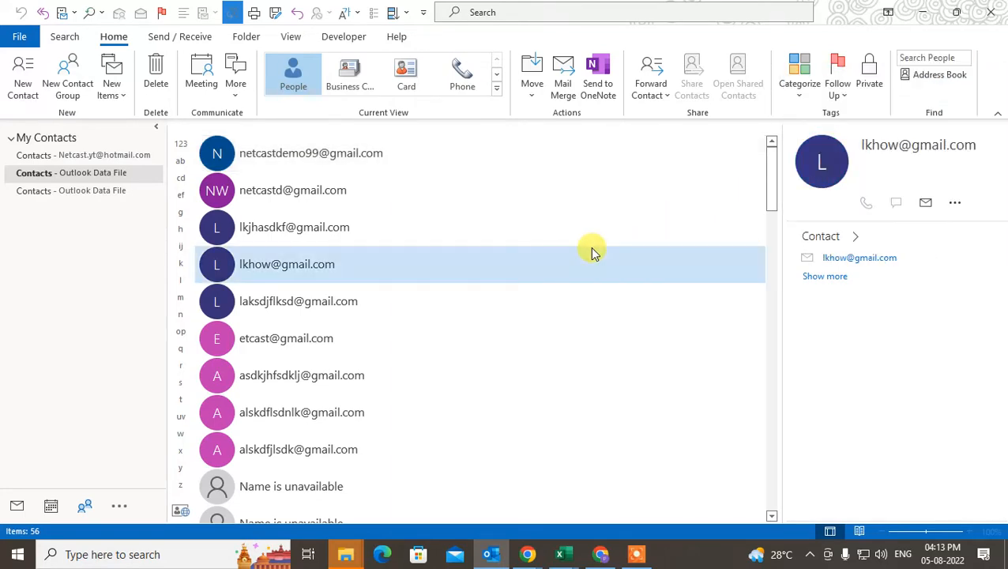